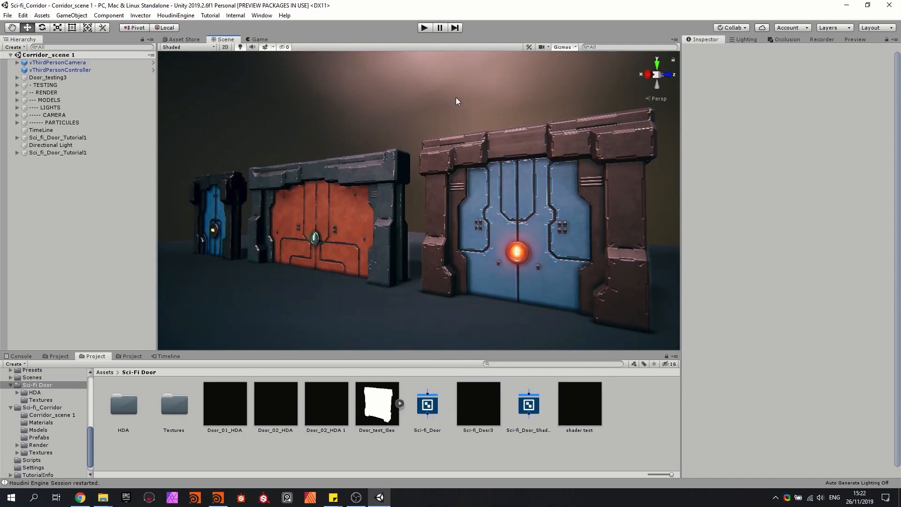
Select Sci_fi_Door_Tutorial1 and switch its Asset Parameters to the Door settings
left_click(57, 137)
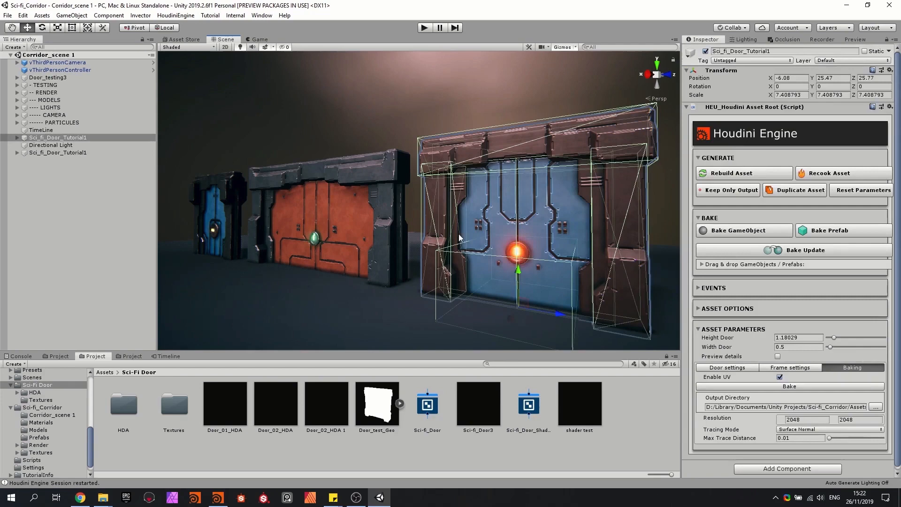
mouse_move(608, 213)
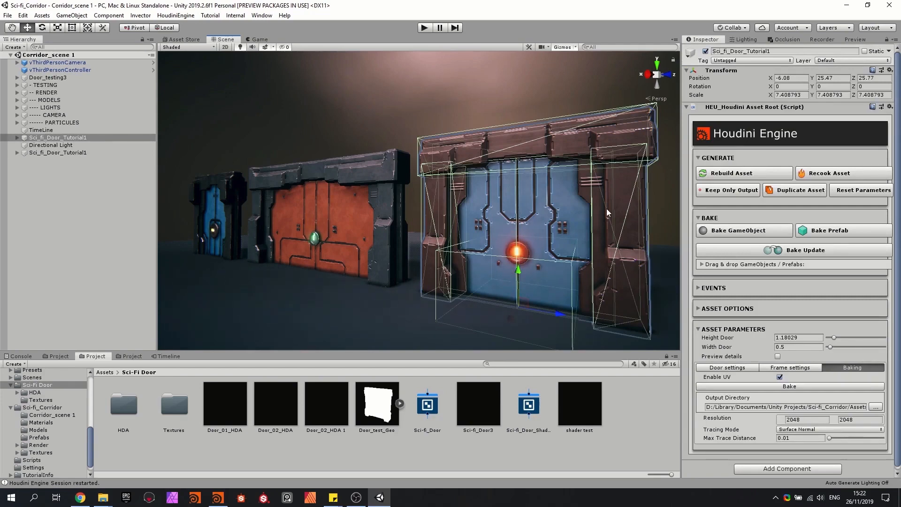
mouse_move(481, 238)
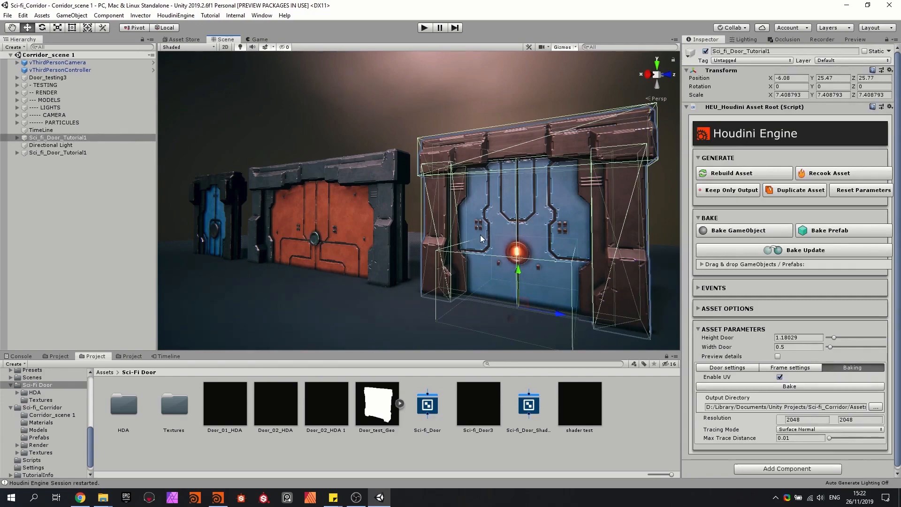
left_click(725, 367)
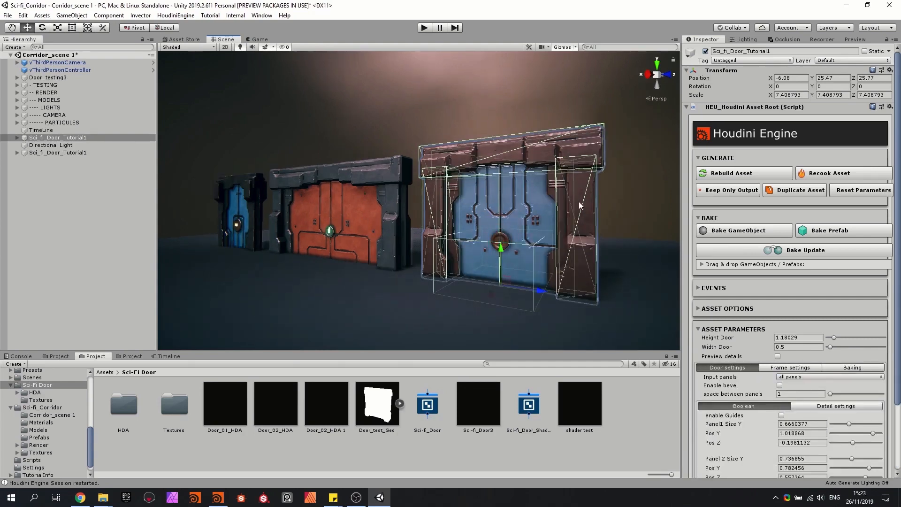
Place a new Sci_fi_Door_Tutorial HDA instance in front of the existing corridor doors
left_click(424, 27)
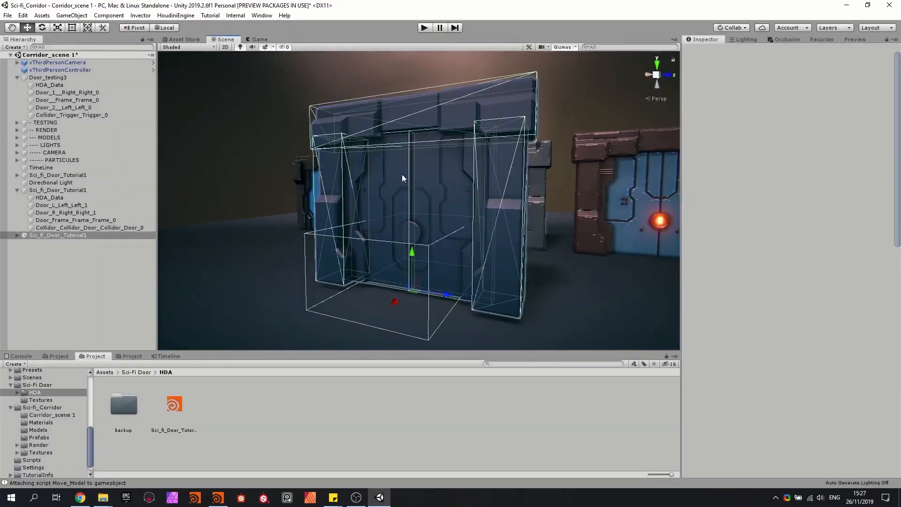
Set the new door's Height Door to about 1.77 and Width Door to about 1.67
left_click(57, 235)
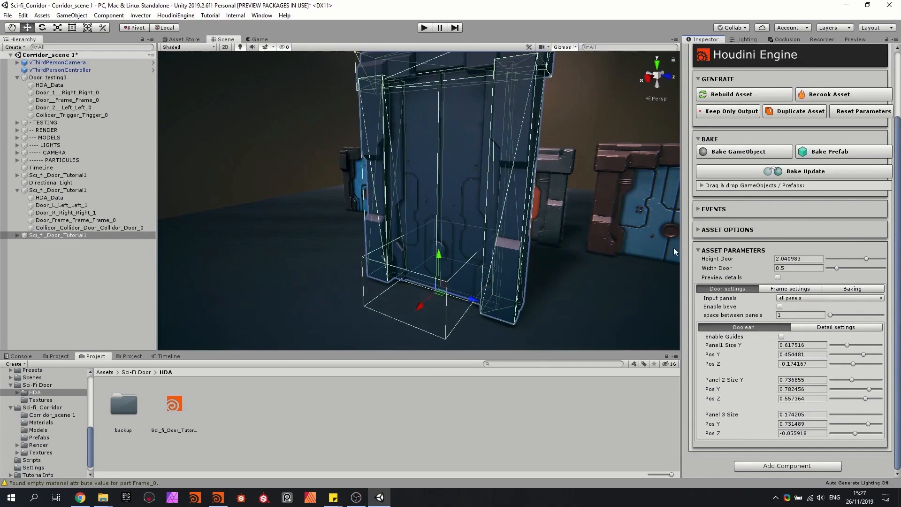
left_click_drag(836, 267, 853, 267)
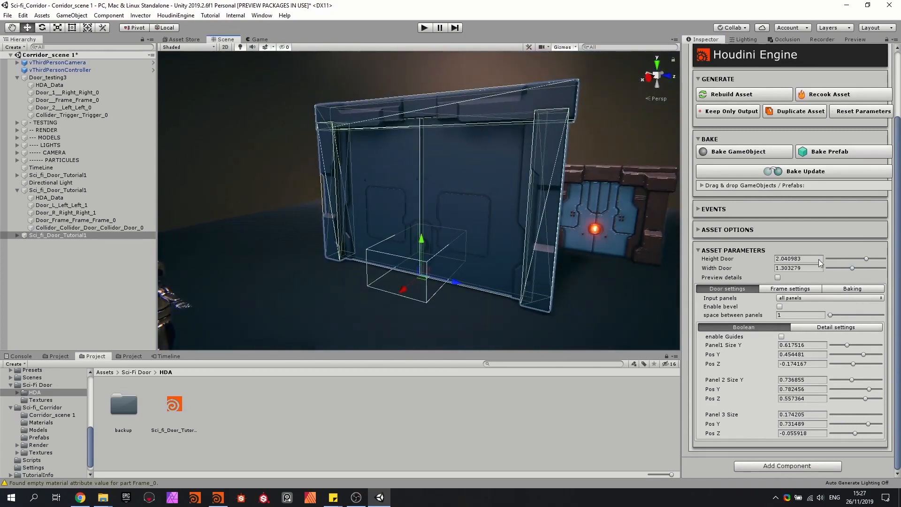
left_click_drag(853, 267, 834, 268)
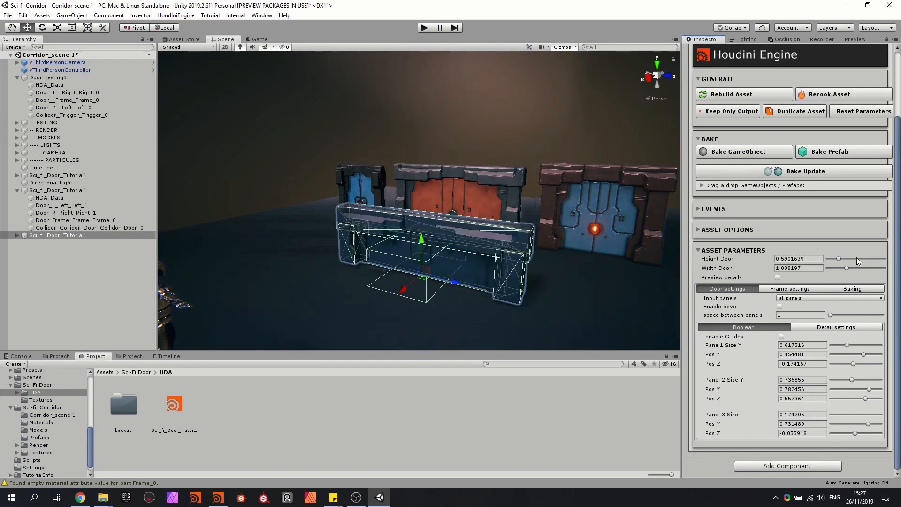
left_click_drag(837, 259, 867, 259)
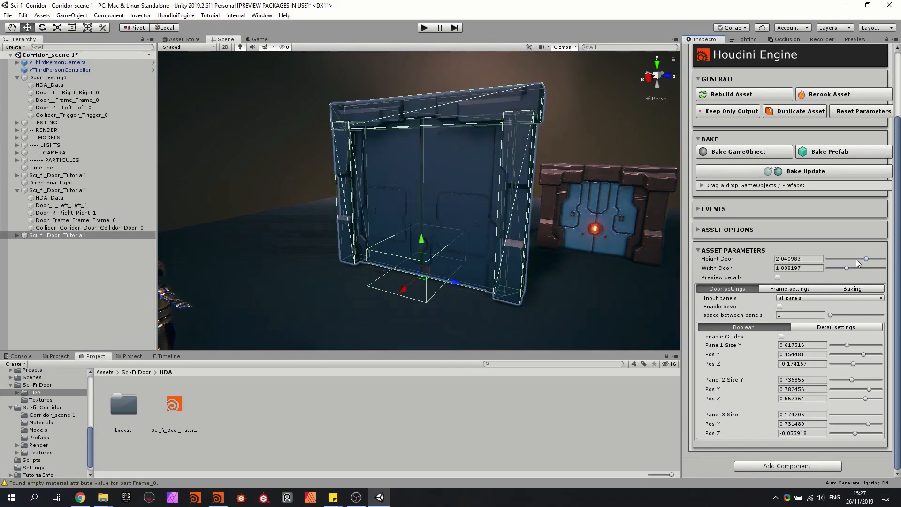
left_click_drag(866, 259, 861, 259)
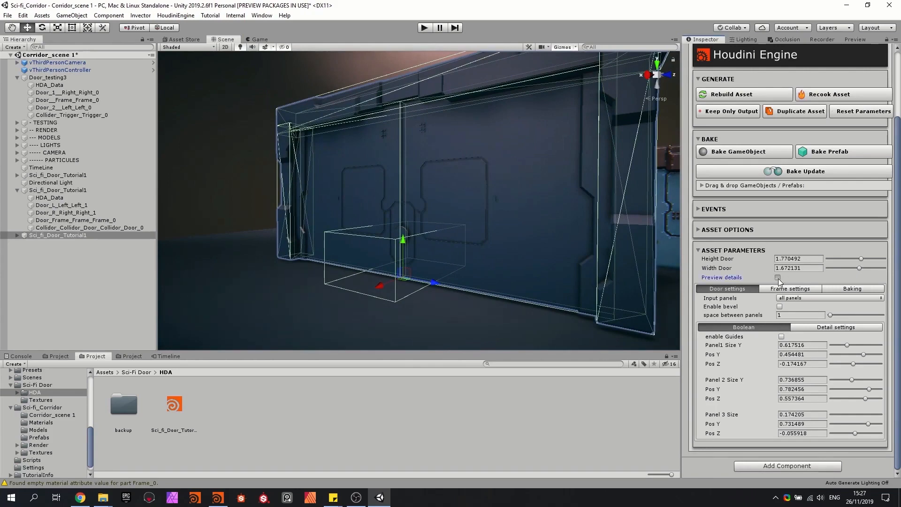
Inspect the door's top edge up close, reselect it and widen panel spacing to about 1.76
left_click(779, 277)
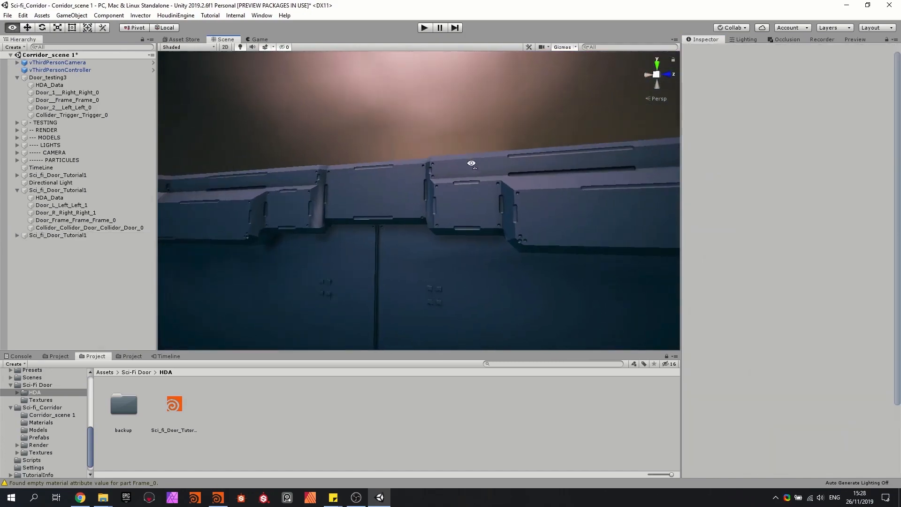
left_click_drag(471, 163, 627, 205)
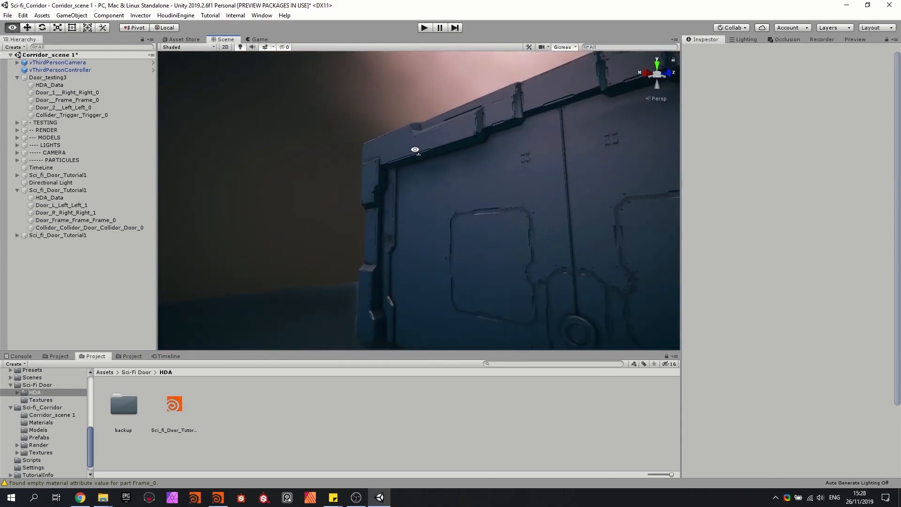
left_click(57, 234)
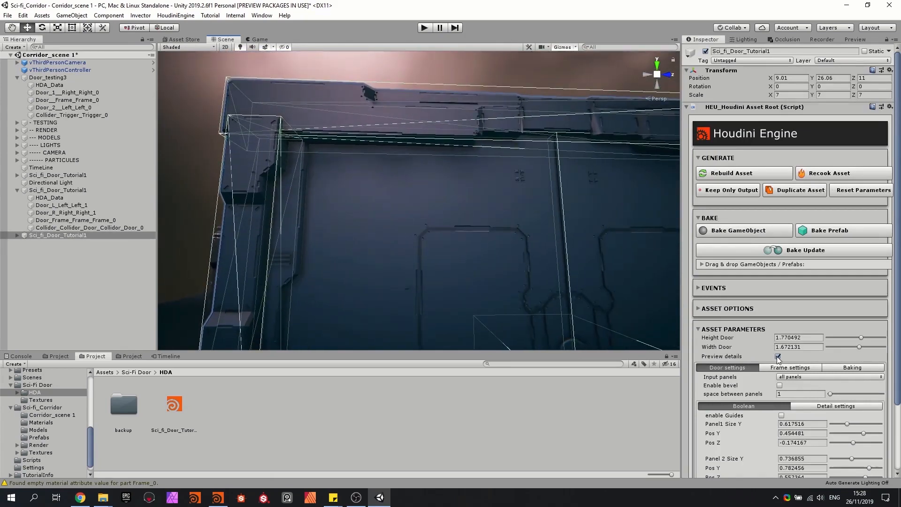
left_click(779, 357)
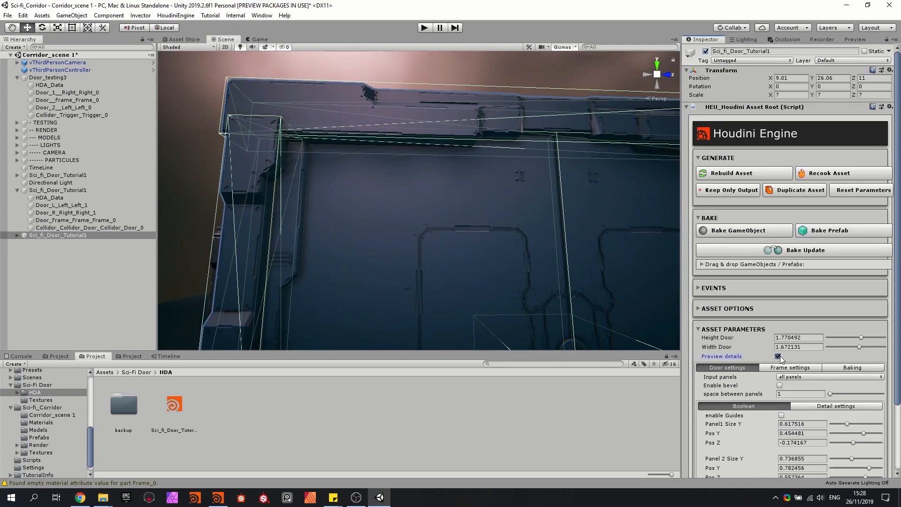
left_click(779, 357)
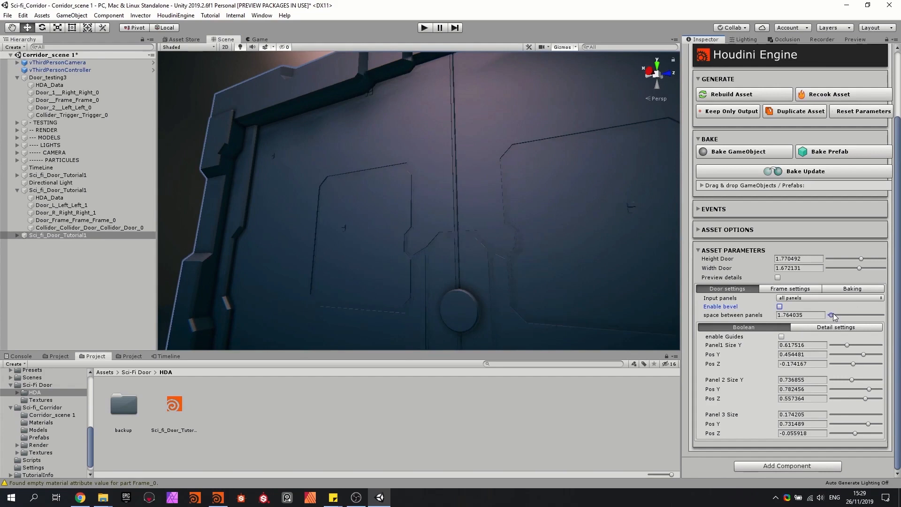
Set Input panels to Sides, then to reverse sides, with spacing about 1.33
left_click(827, 297)
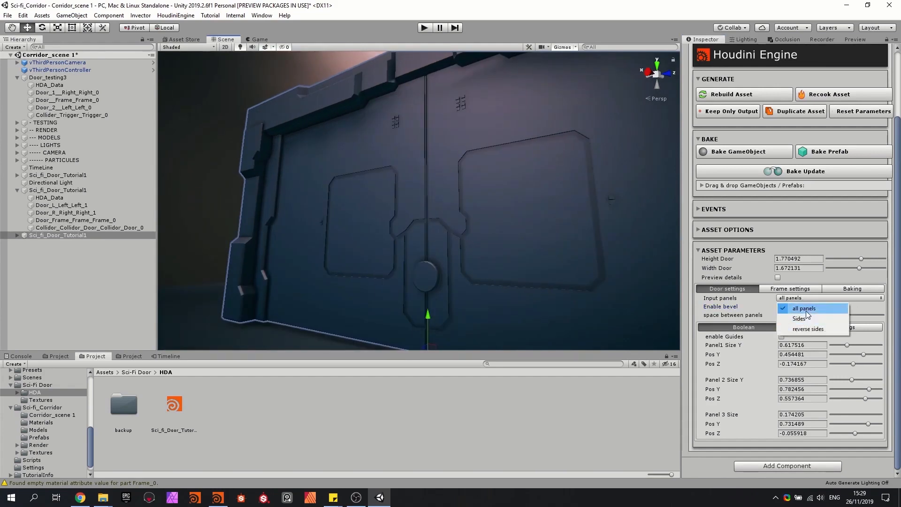
left_click(800, 319)
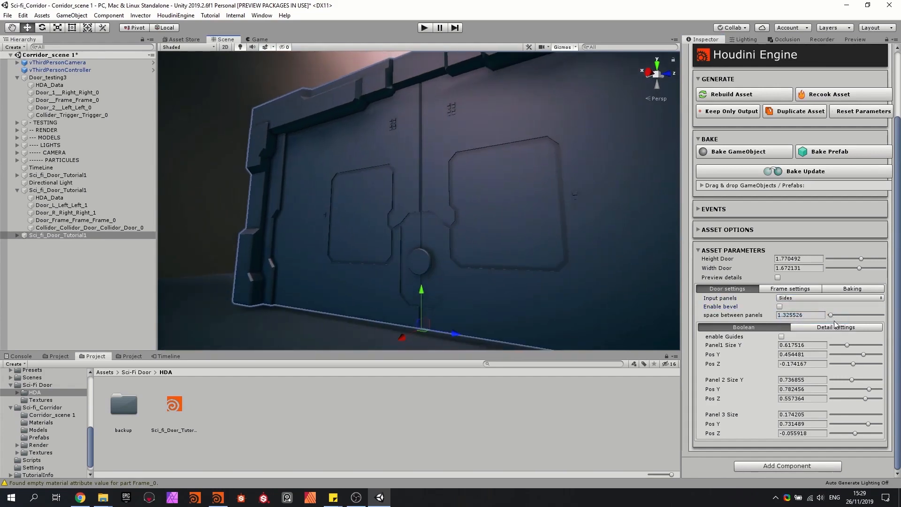
left_click(827, 298)
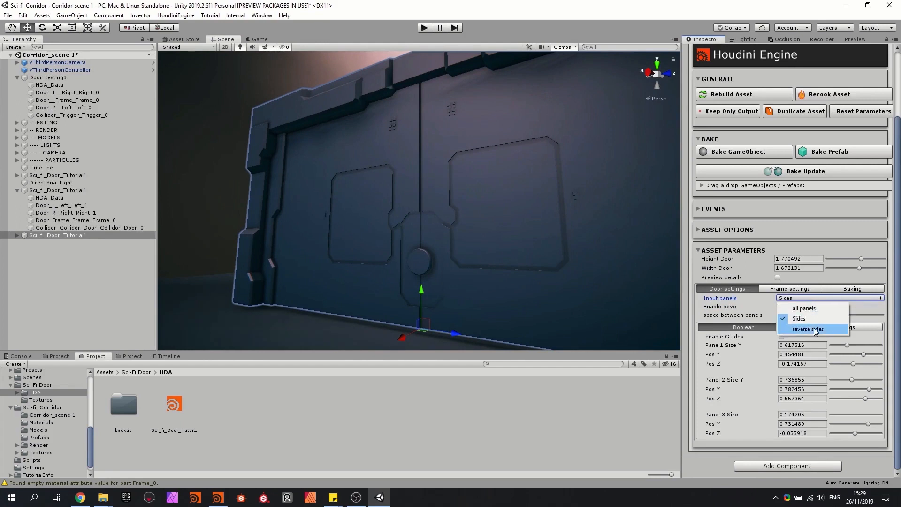
left_click(807, 328)
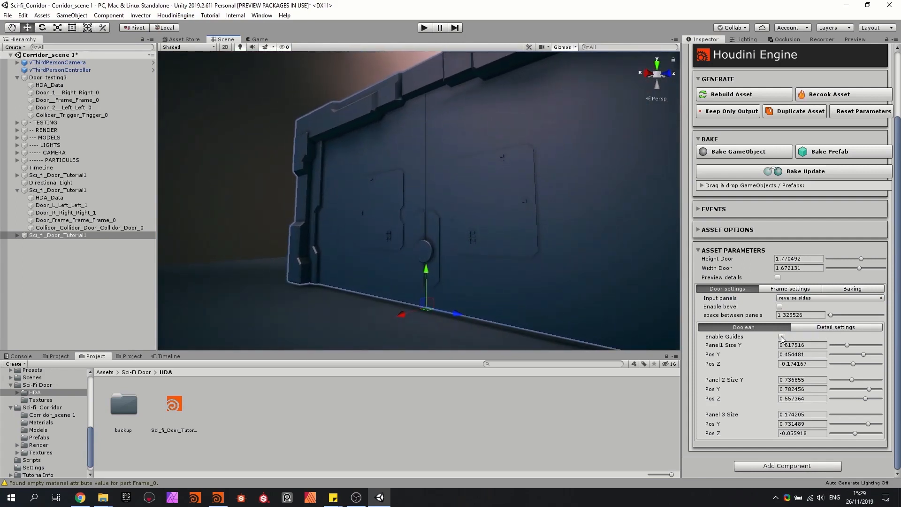
Show the boolean cutter guides and enlarge and reposition the first and second cutter panels
left_click(781, 336)
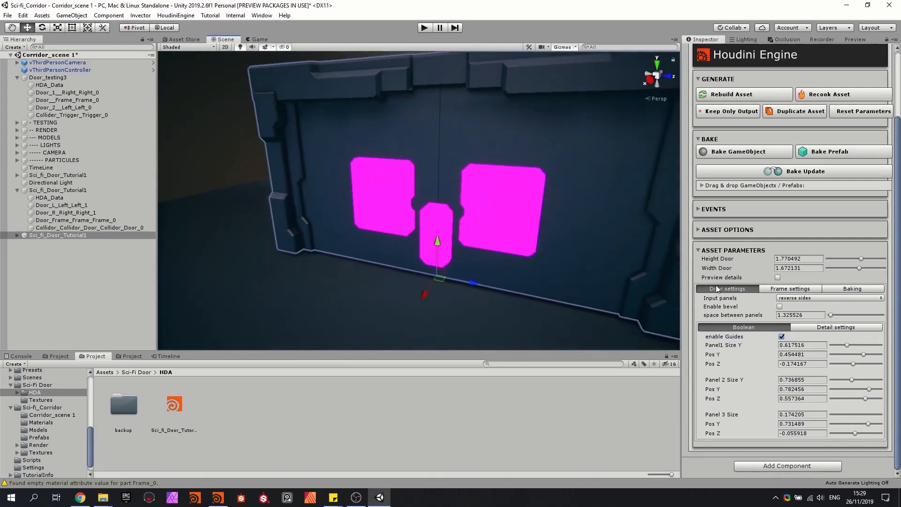
left_click_drag(852, 345, 860, 344)
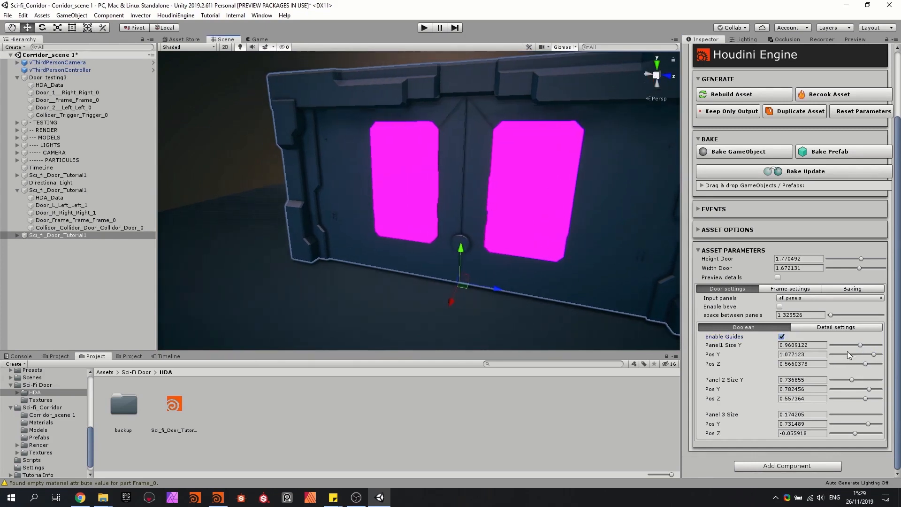
left_click_drag(850, 379, 873, 379)
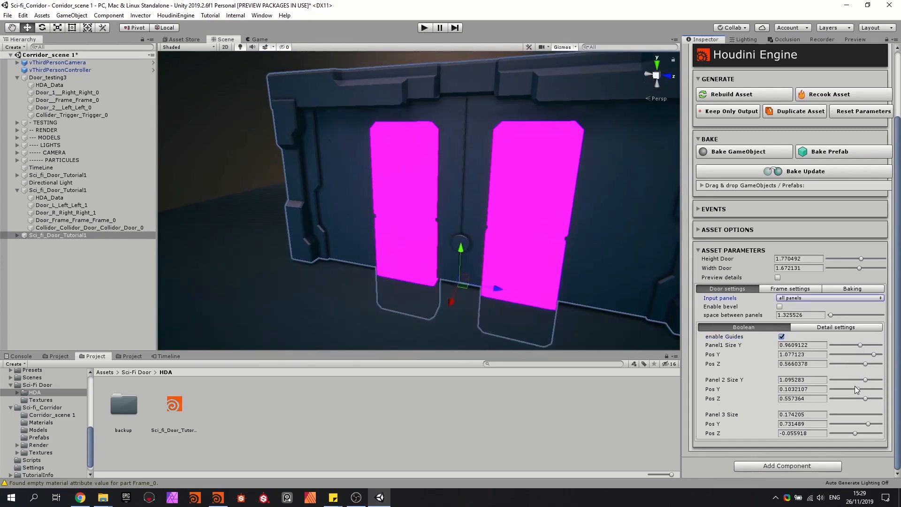
left_click_drag(870, 389, 855, 398)
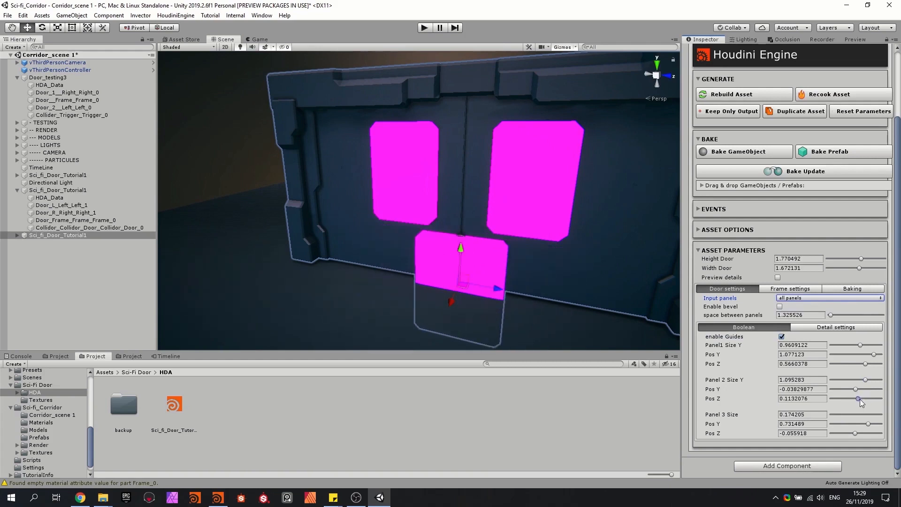
left_click_drag(856, 379, 876, 379)
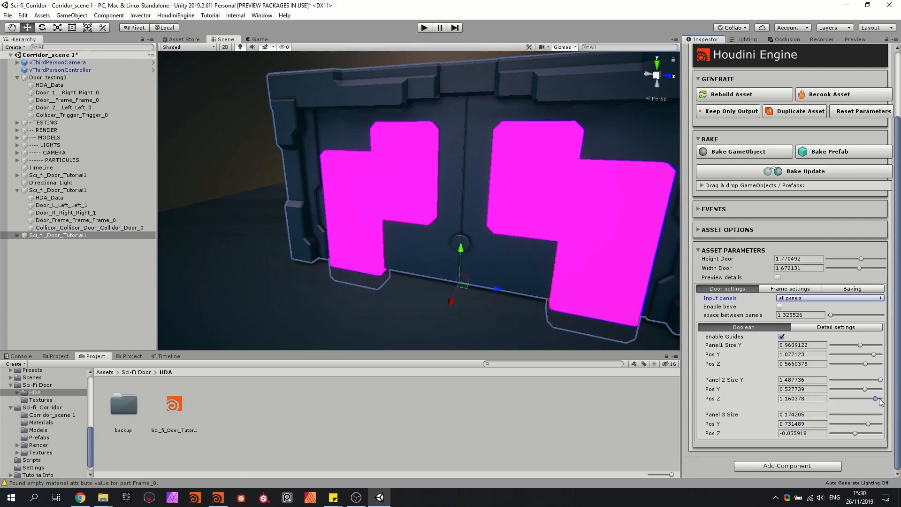
left_click_drag(873, 398, 876, 398)
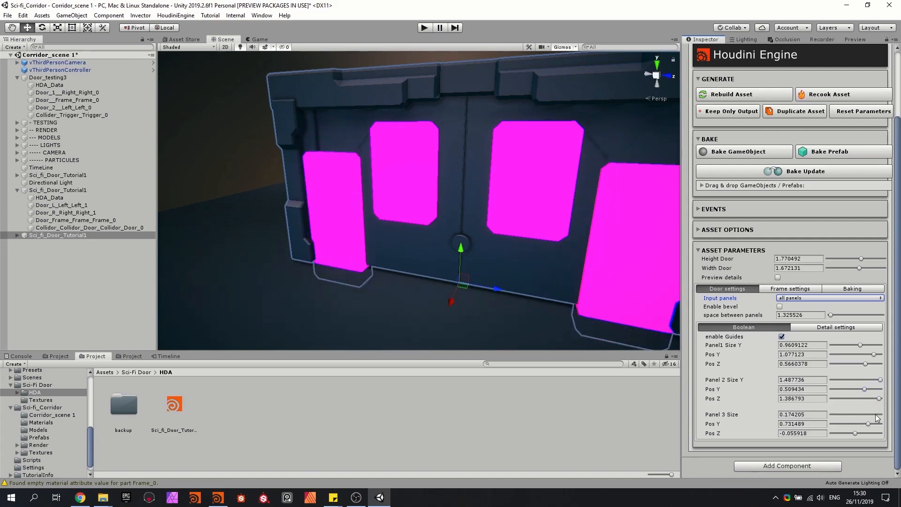
Place the third cutter panel and settle Panel1 Pos Z at about 0.48
left_click_drag(850, 432, 873, 432)
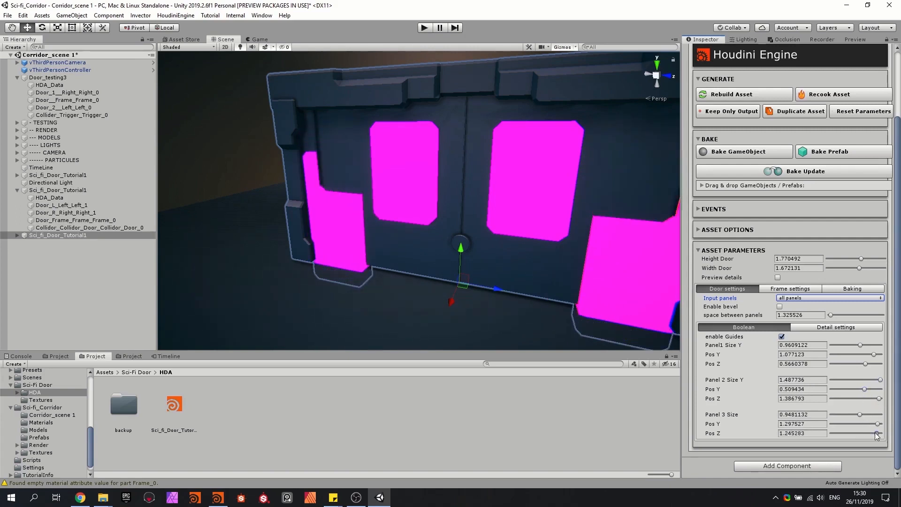
left_click_drag(860, 355, 867, 355)
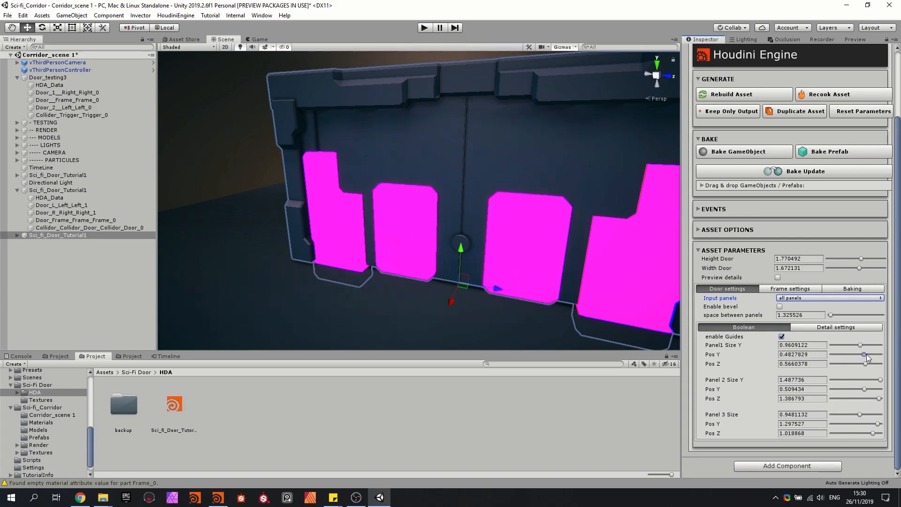
left_click_drag(861, 355, 879, 354)
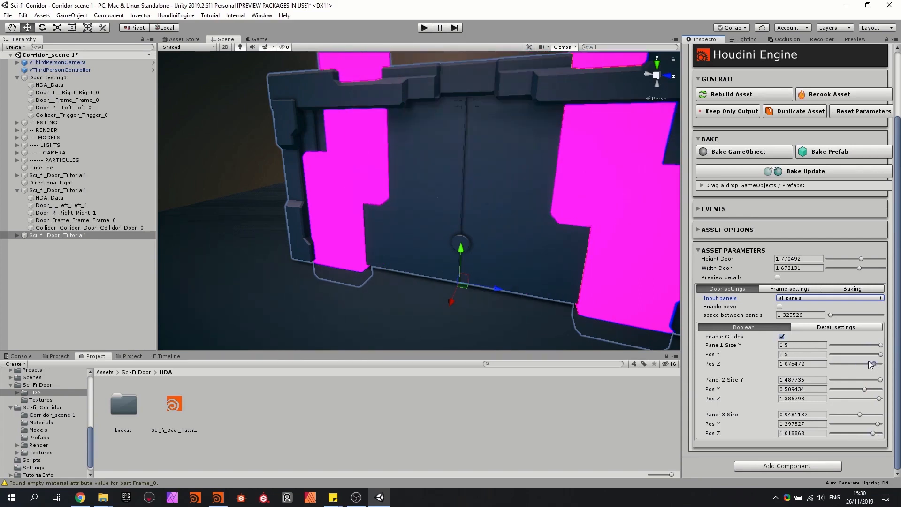
left_click_drag(870, 364, 864, 363)
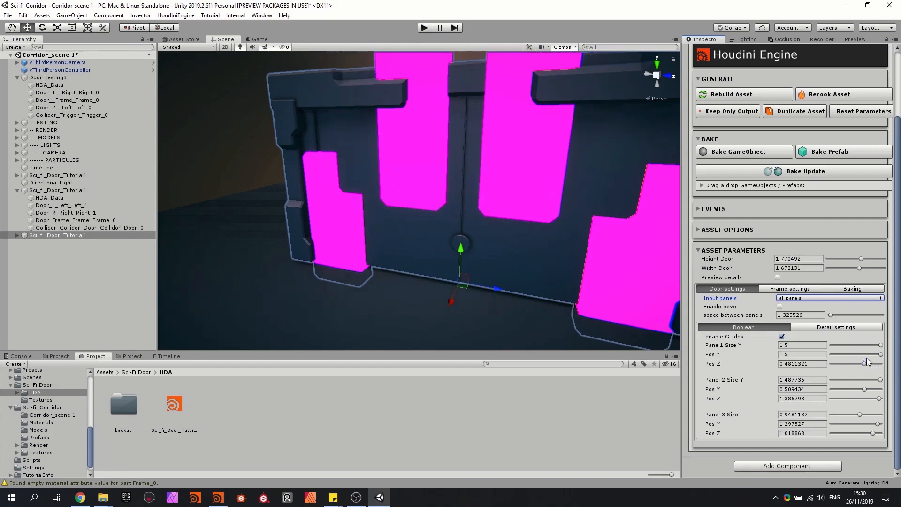
left_click_drag(865, 355, 867, 355)
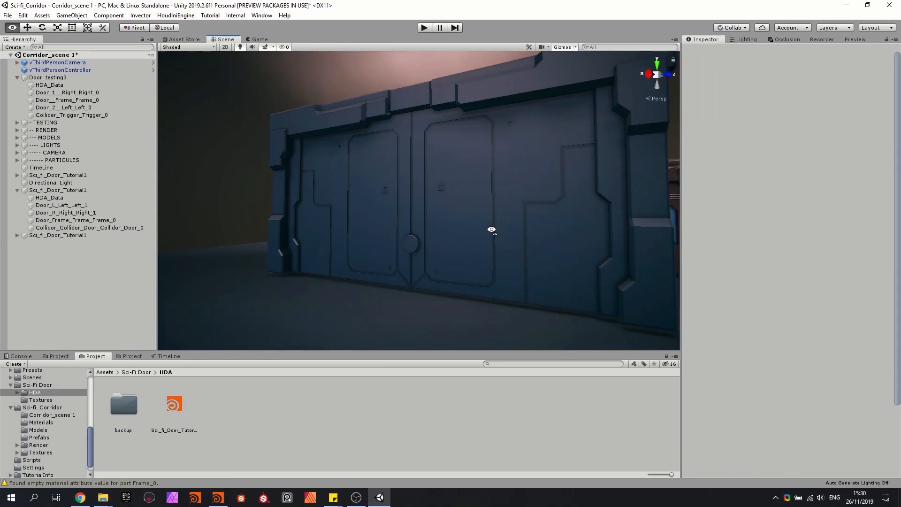
Resize Sides frame Boolean Shape 1 and Shape 2 cutouts and shift Top frame Shape 1 Pos X
left_click(58, 235)
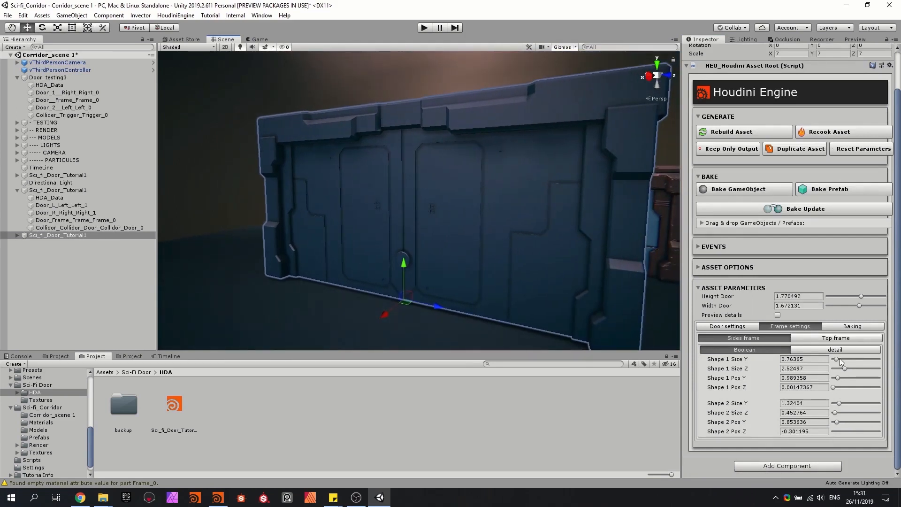
left_click_drag(835, 359, 841, 359)
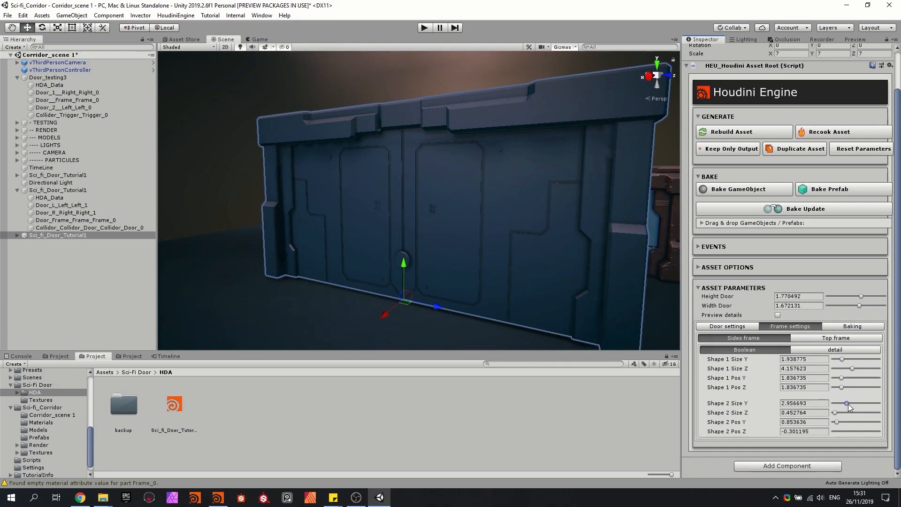
left_click_drag(847, 404, 836, 413)
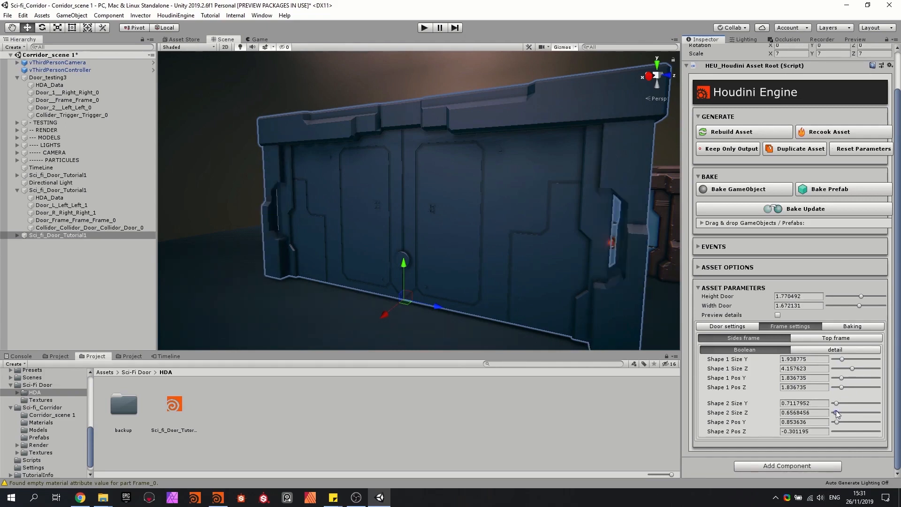
left_click_drag(837, 421, 834, 421)
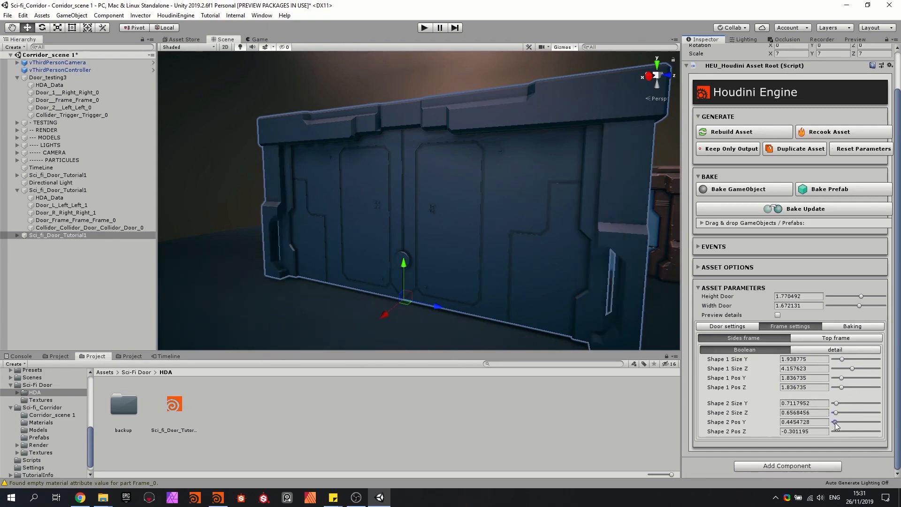
left_click_drag(834, 413, 837, 413)
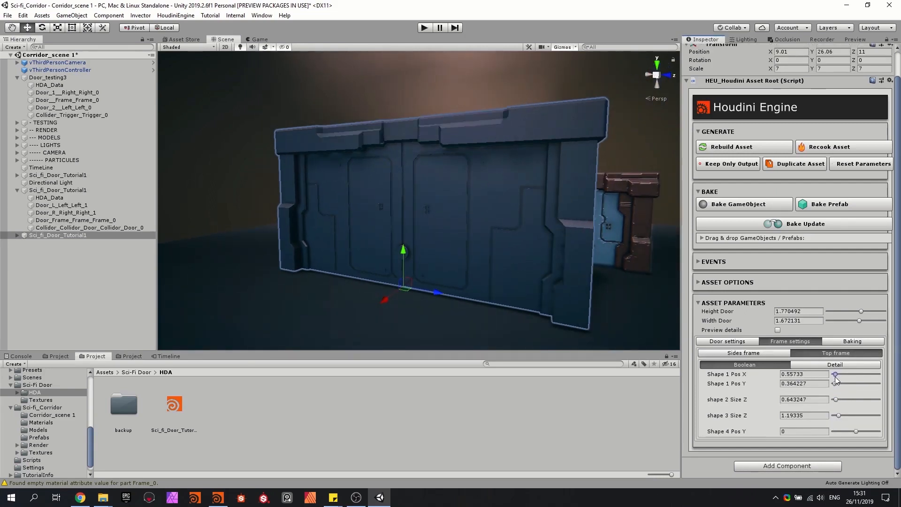
left_click_drag(836, 374, 833, 374)
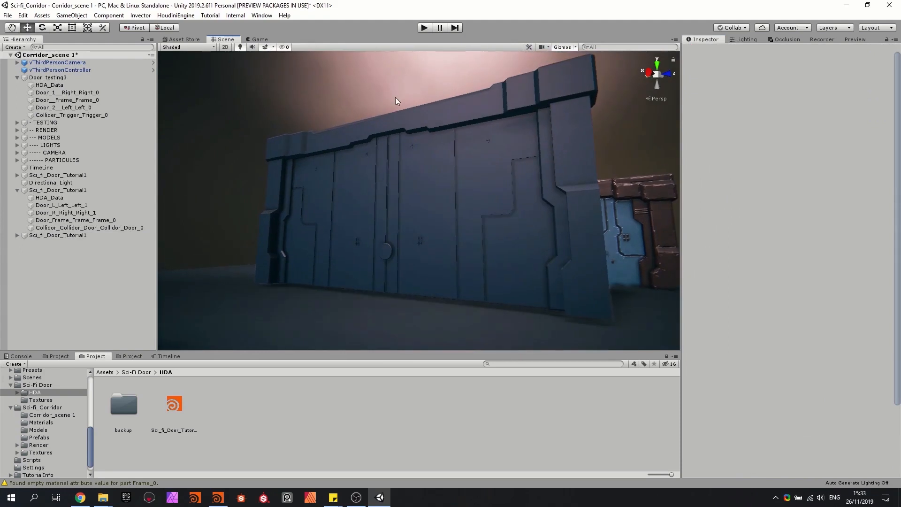
Enable Preview details, review the Frame settings Detail surface, then switch to Houdini FX
left_click(57, 235)
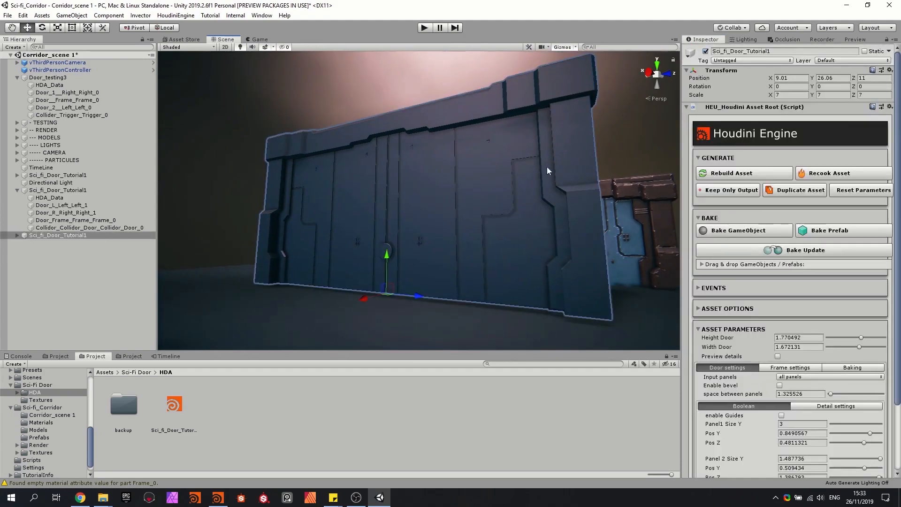
left_click(779, 357)
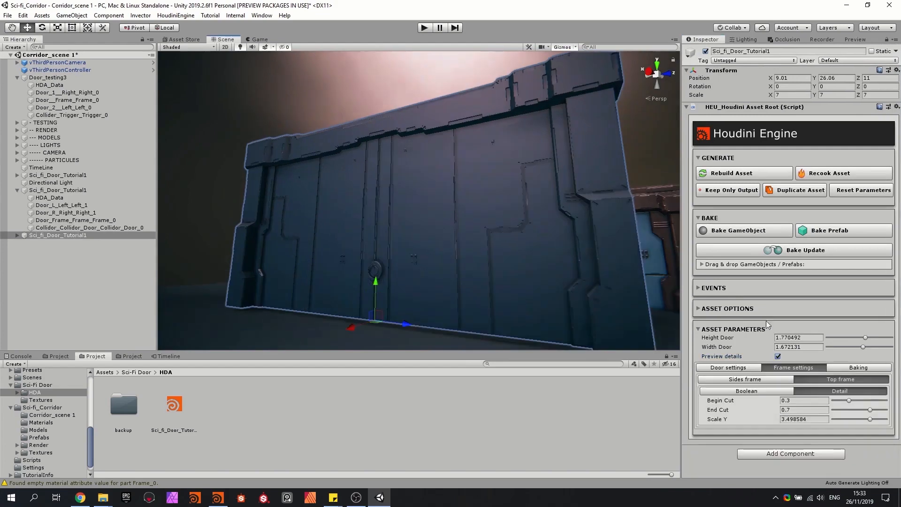
left_click(851, 367)
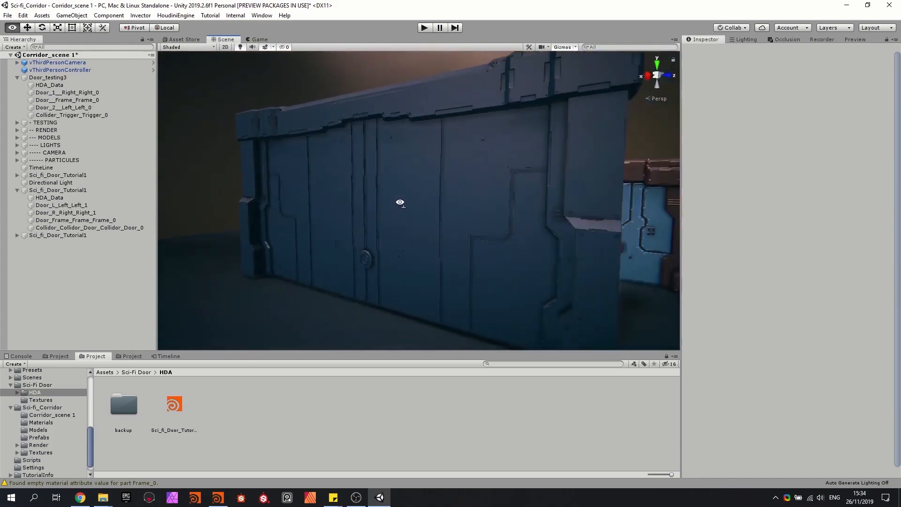
left_click(216, 497)
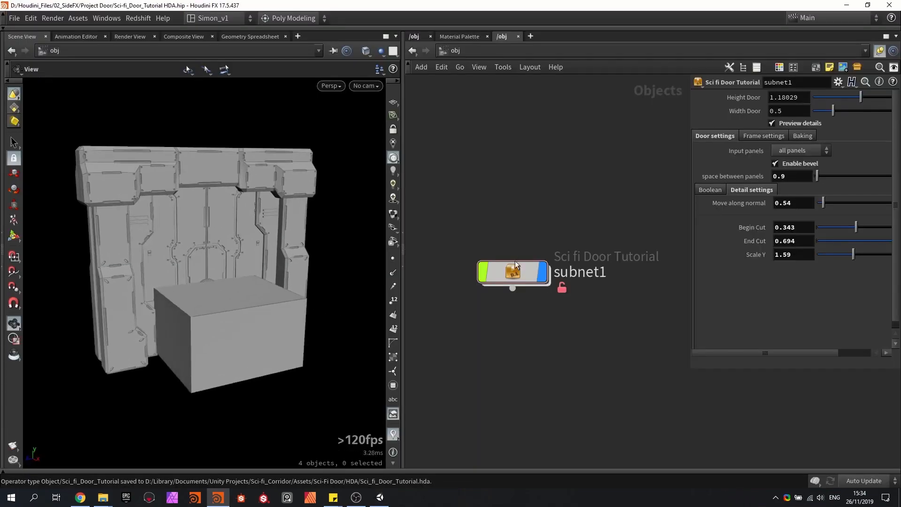
Dive into subnet1 to expose the Door_L, Door_R, Door_Frame and Collidor nodes
double_click(512, 271)
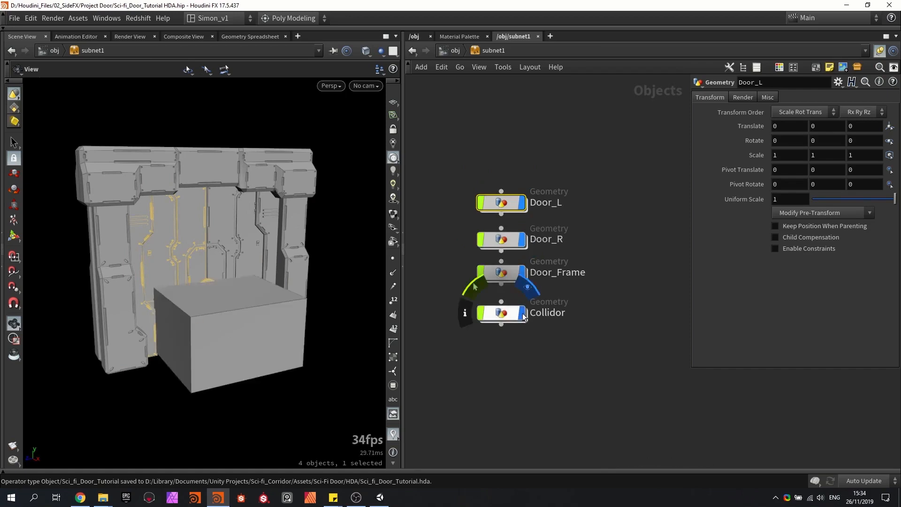
double_click(500, 203)
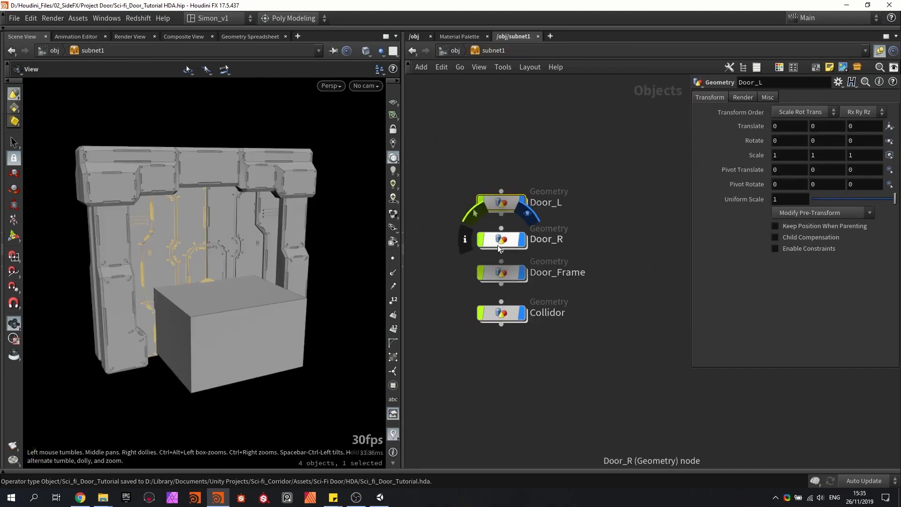
Dive into Door_L and tumble around the side frame piece receiving ID_index 1
double_click(500, 240)
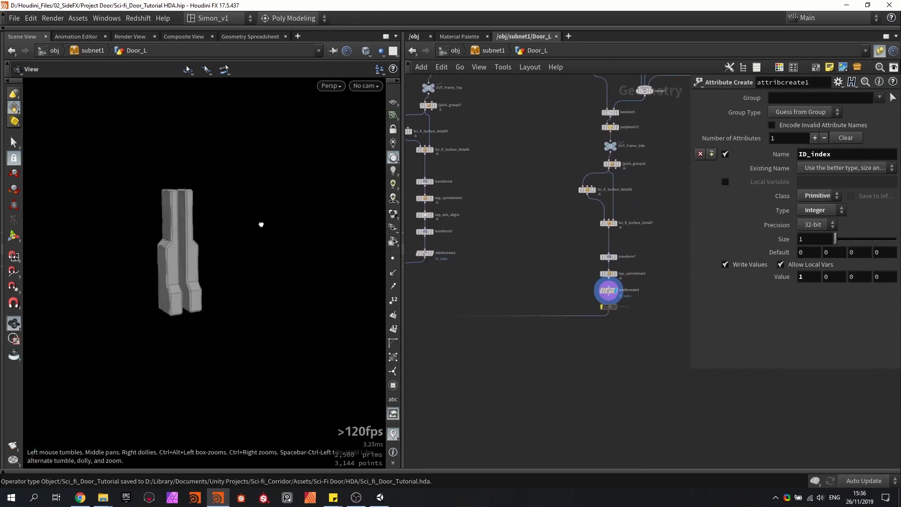
left_click_drag(261, 224, 257, 209)
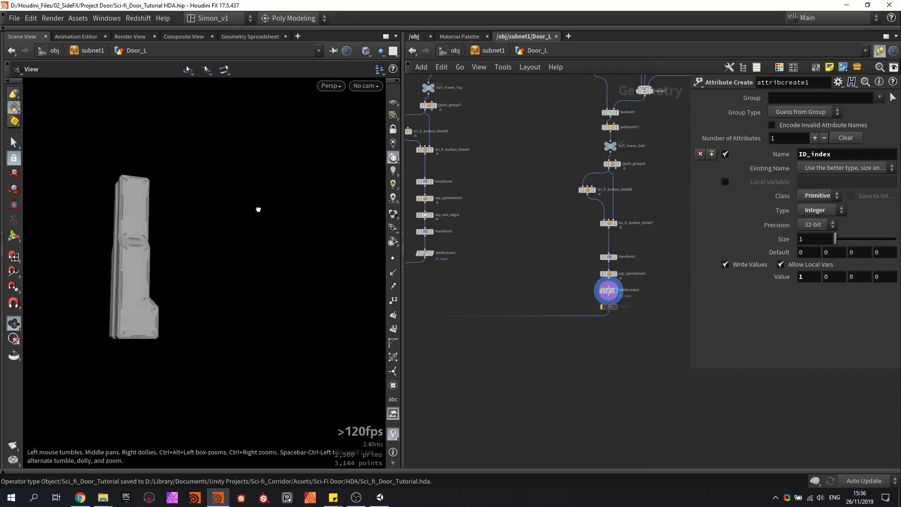
left_click_drag(257, 208, 495, 262)
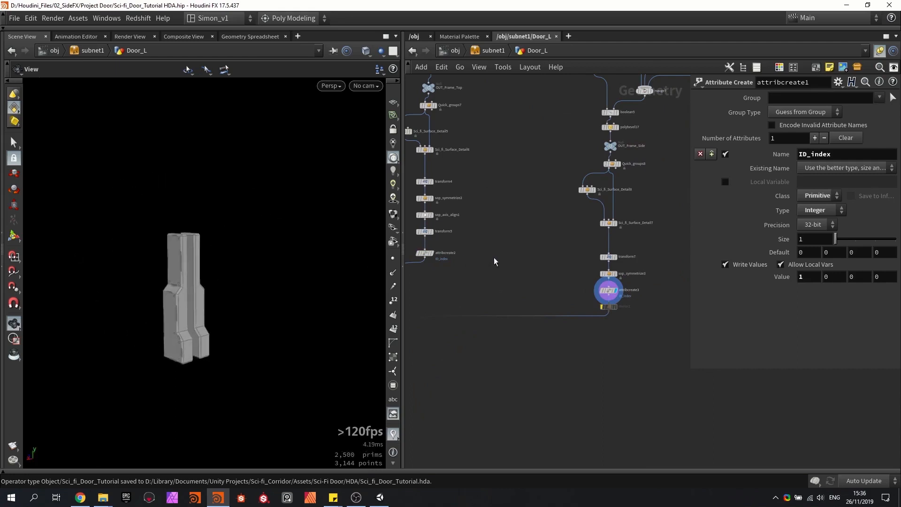
mouse_move(498, 177)
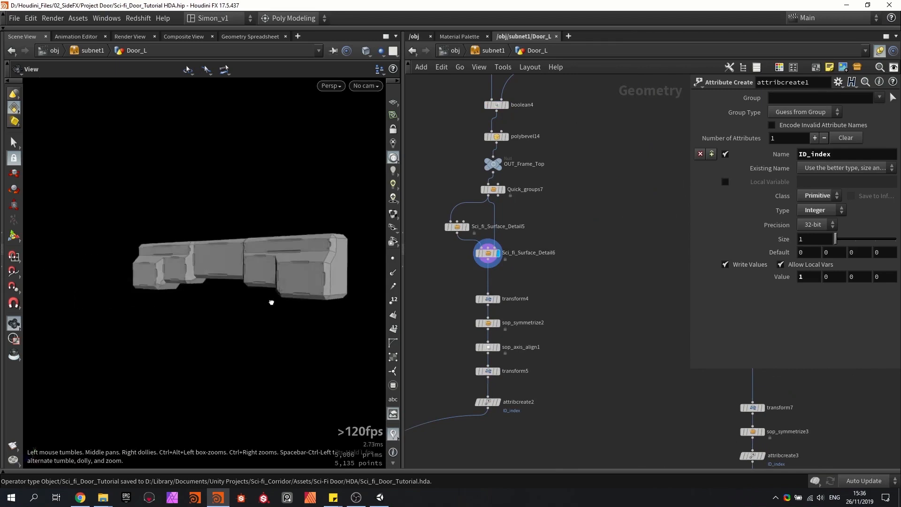
Bring merge8 into view and orbit the assembled left door to inspect it from another angle
left_click_drag(271, 301, 275, 324)
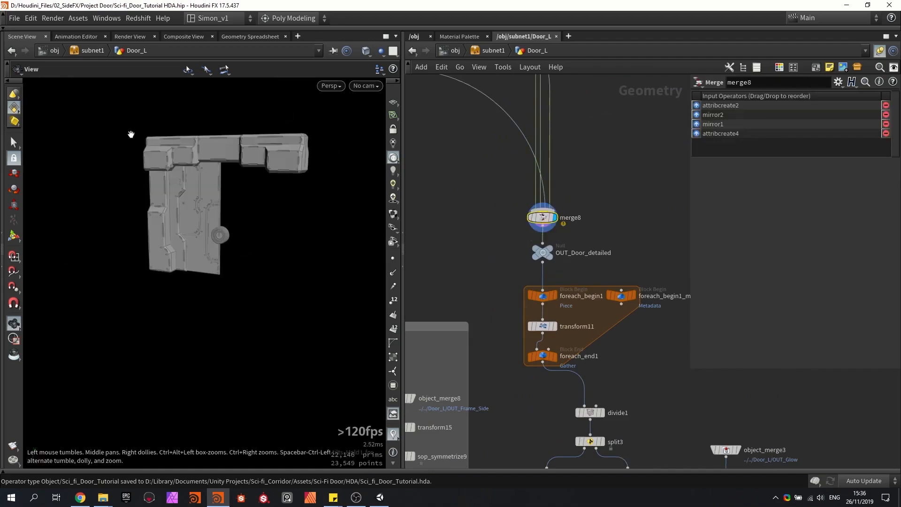
left_click_drag(132, 134, 169, 203)
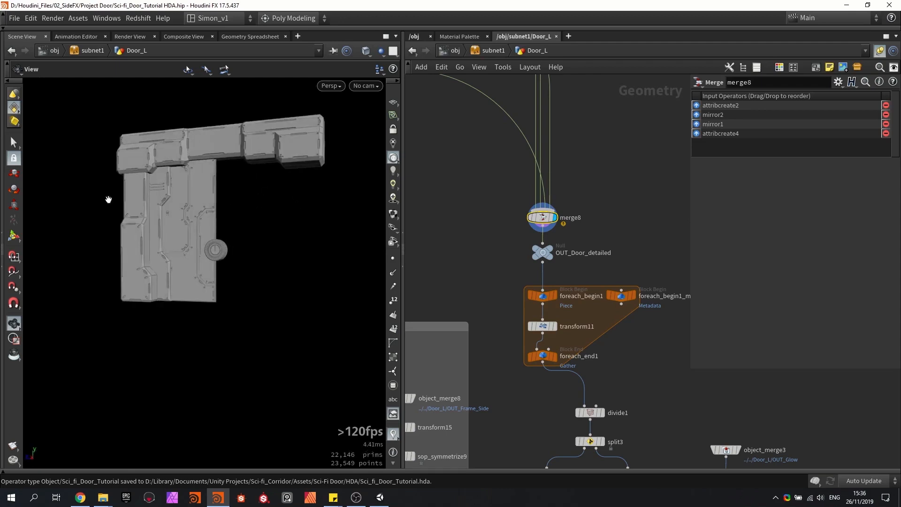
mouse_move(214, 204)
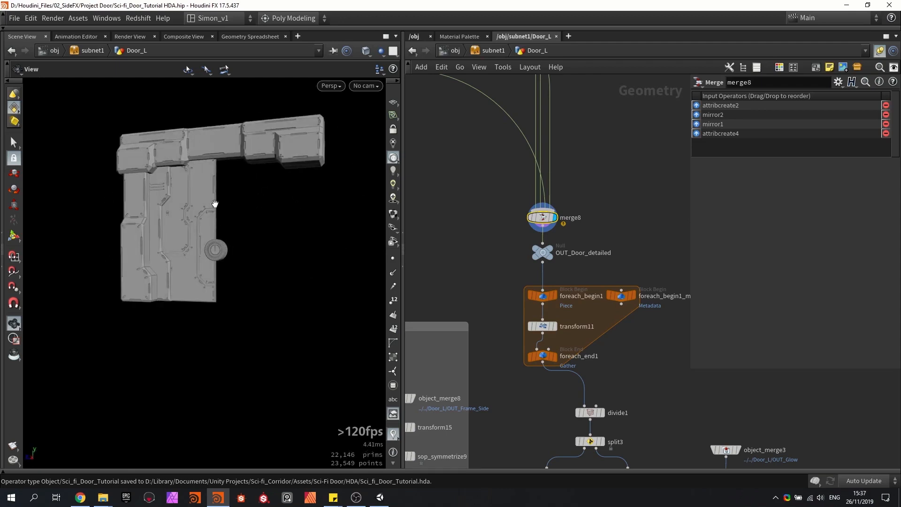
mouse_move(268, 201)
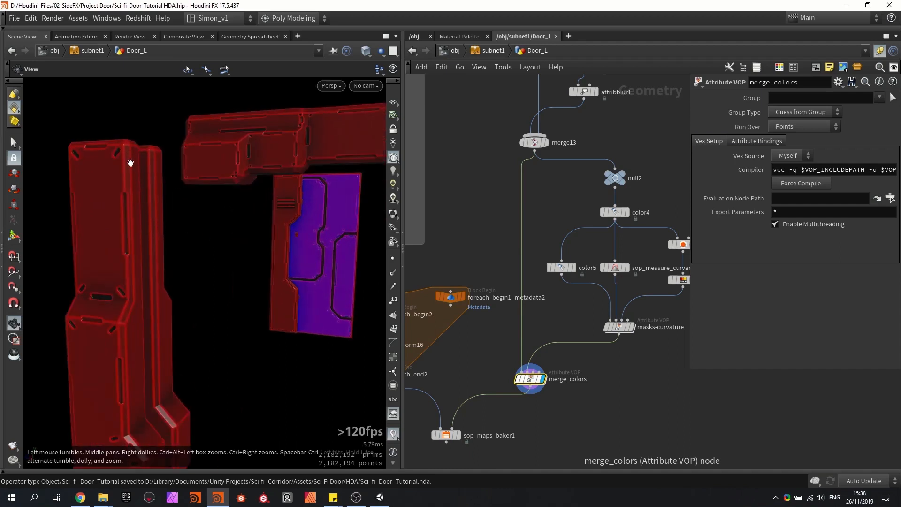
mouse_move(315, 226)
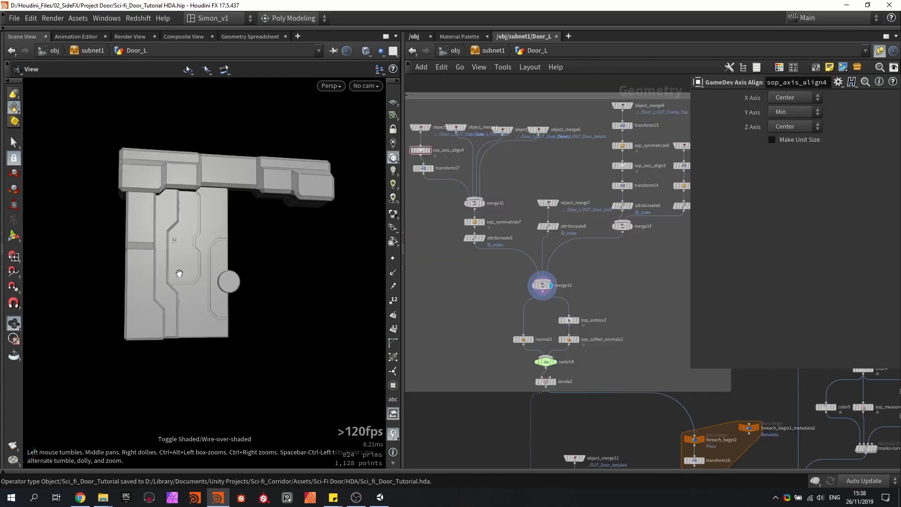
mouse_move(156, 129)
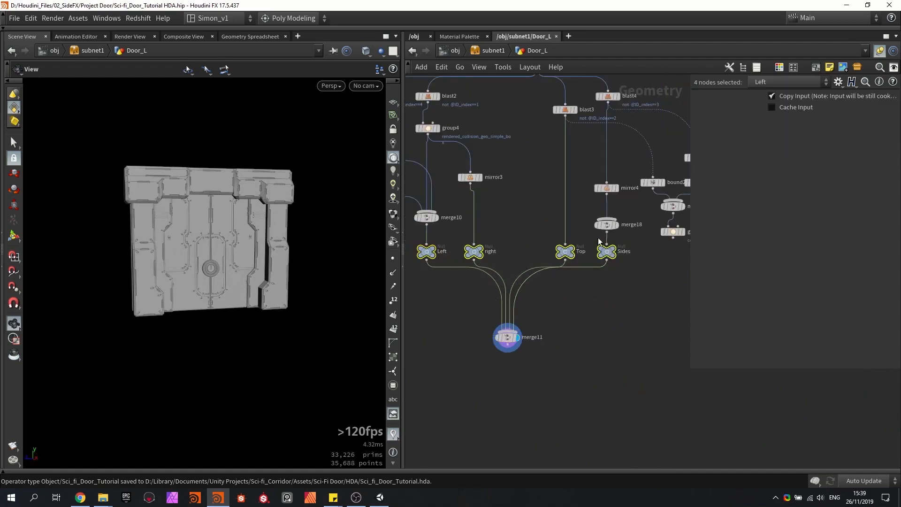
Set the display flag on merge11 combining the Left, Right, Top and Sides door outputs
left_click(426, 252)
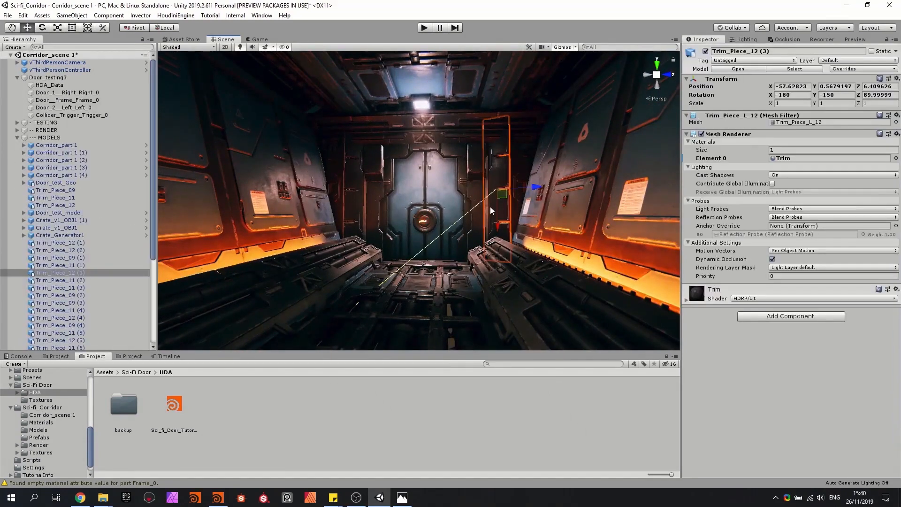
mouse_move(501, 237)
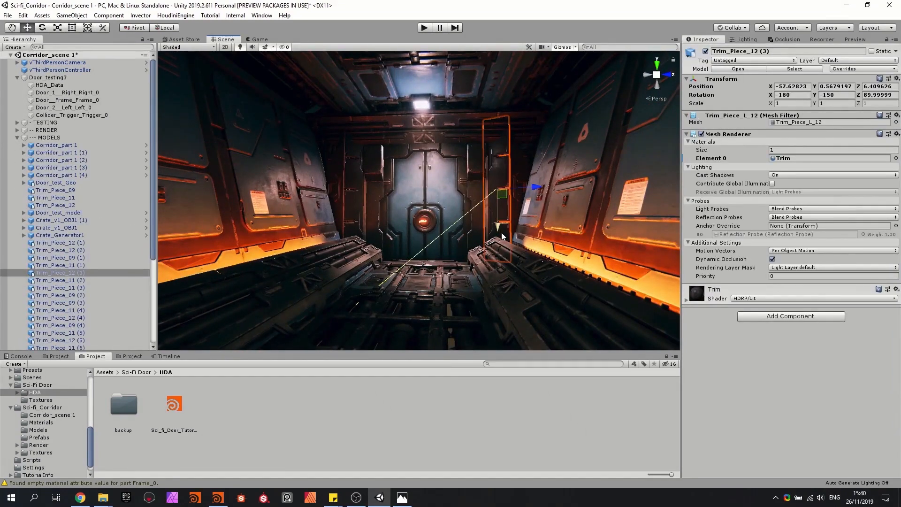